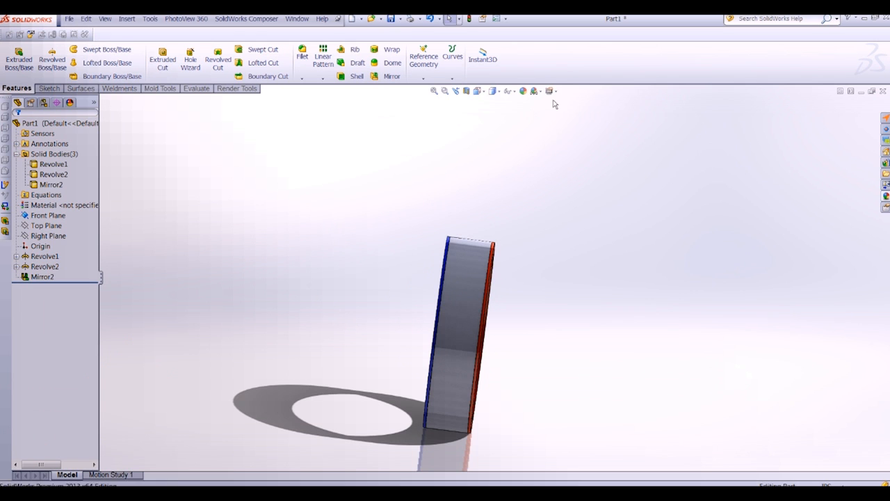
Step: Toggle realistic graphics off and back on, then open the Scene's right-click options
click(552, 90)
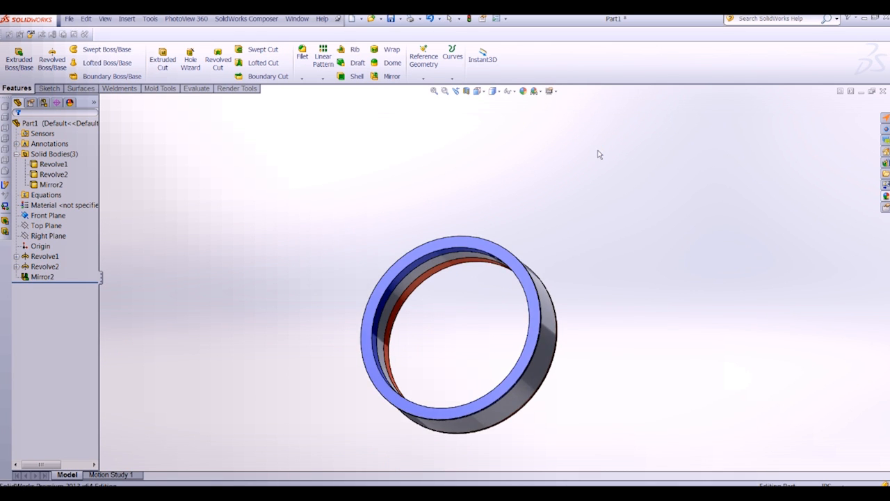
click(550, 90)
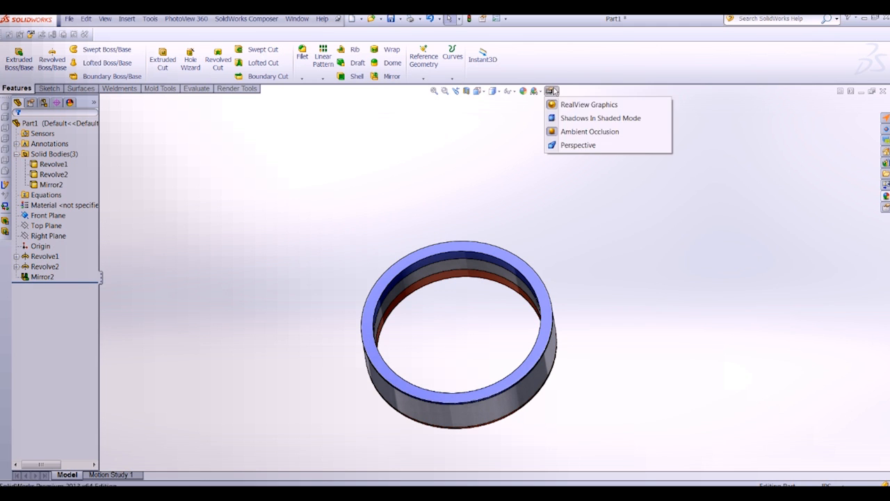
click(587, 205)
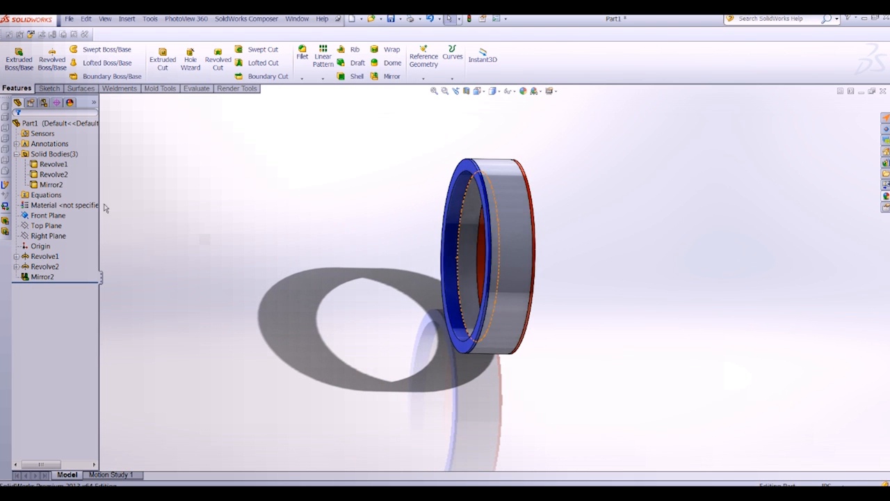
mouse_move(69, 103)
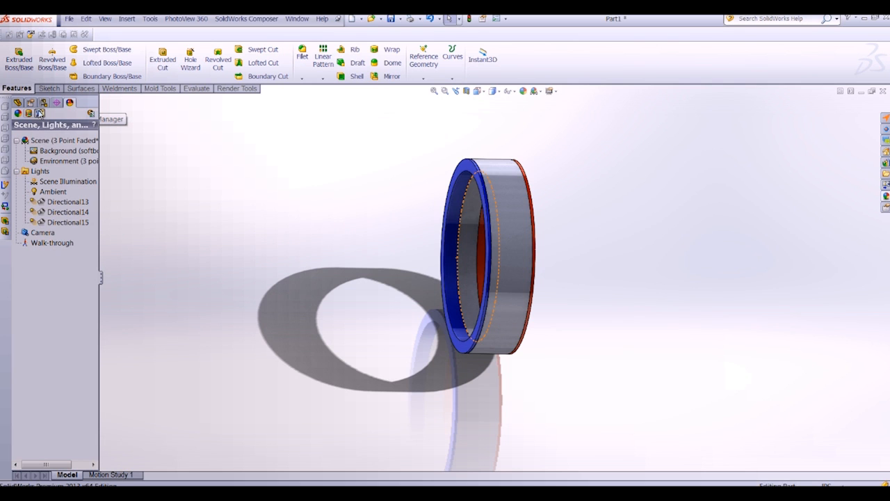
mouse_move(43, 112)
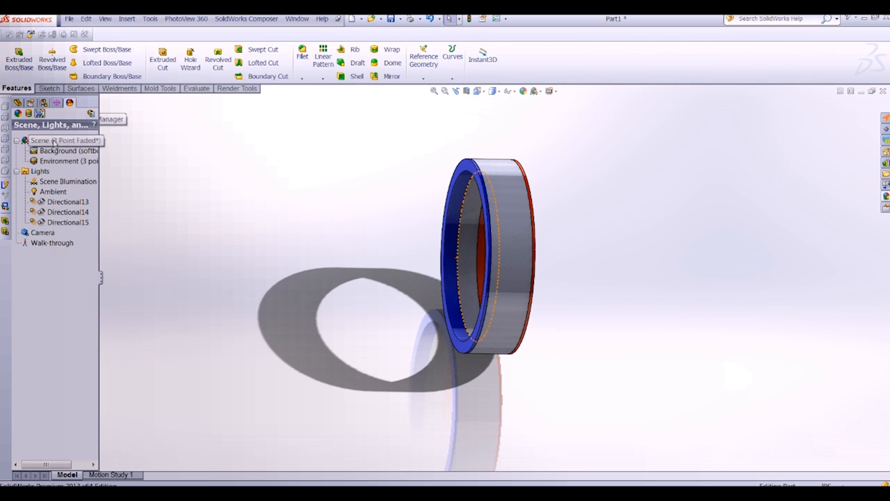
right_click(63, 140)
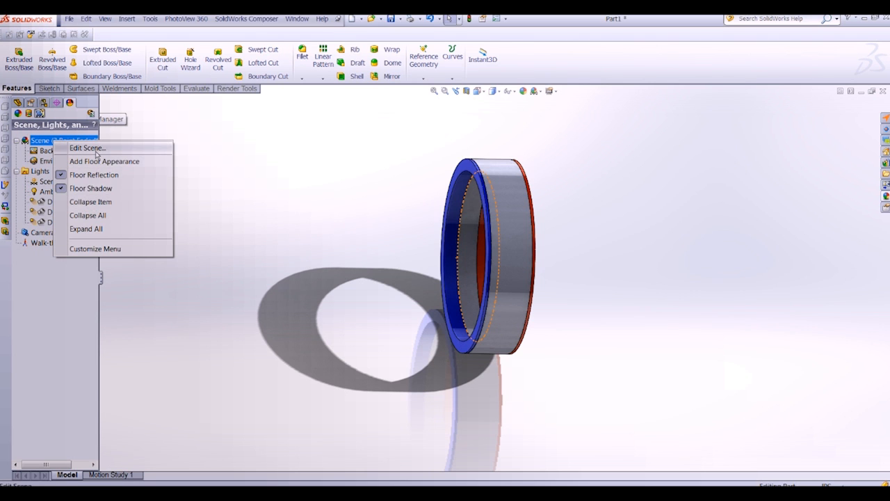
Step: In Edit Scene, set Align floor with to XY, then to Selected Plane
click(86, 147)
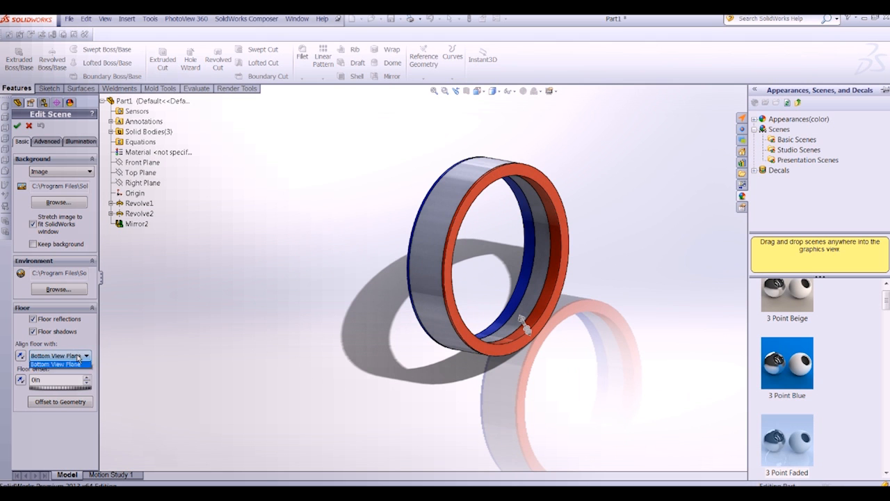
click(54, 364)
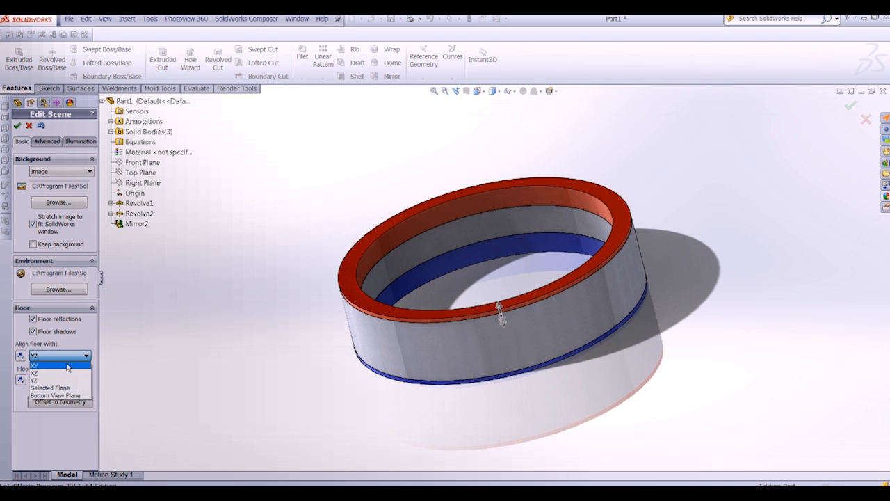
click(35, 365)
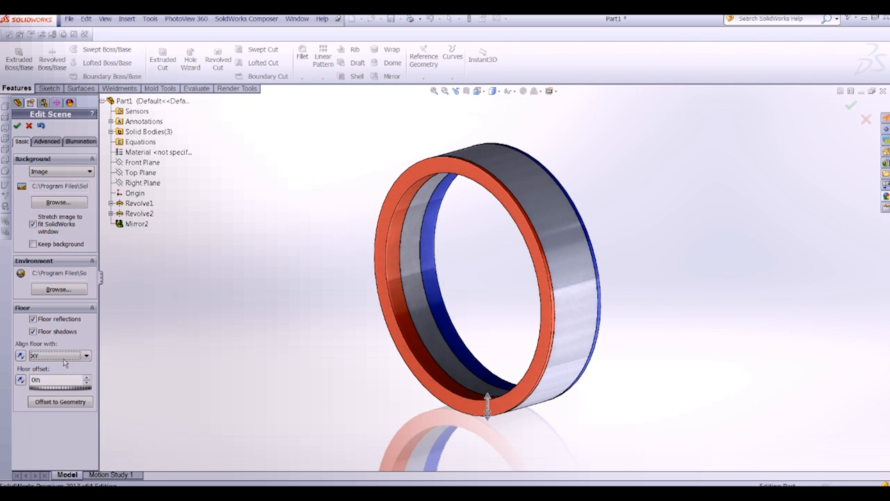
click(59, 355)
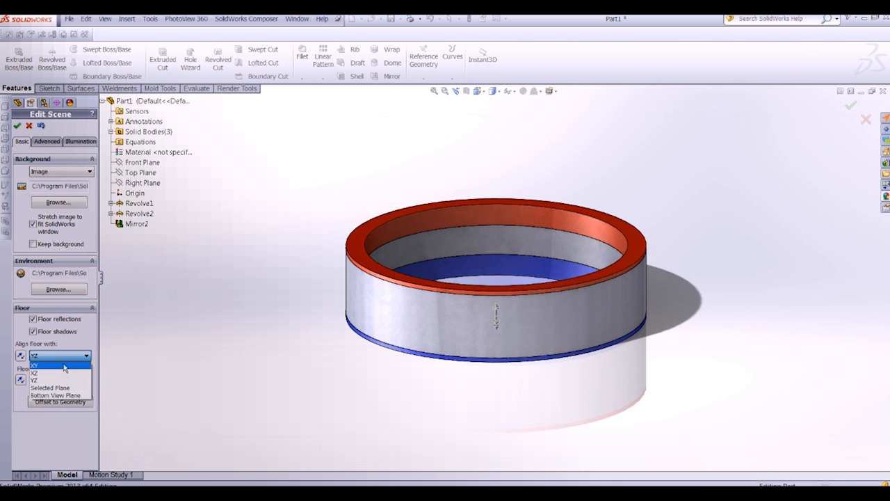
click(60, 365)
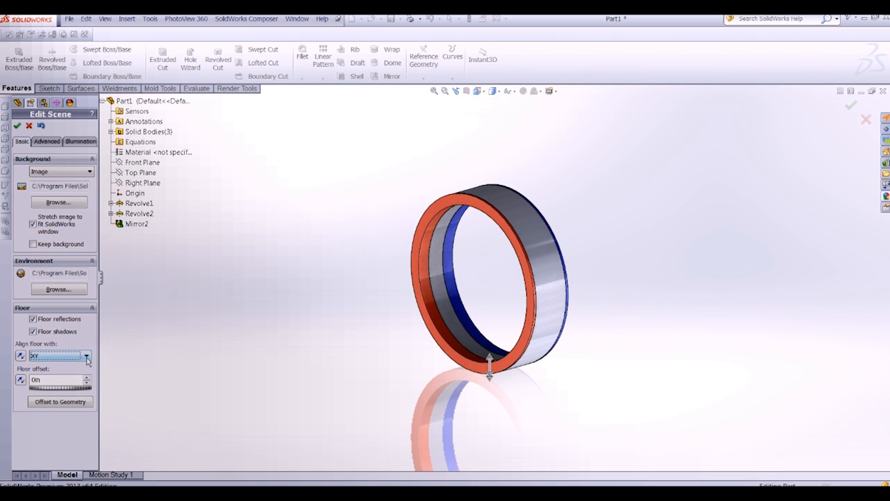
click(86, 356)
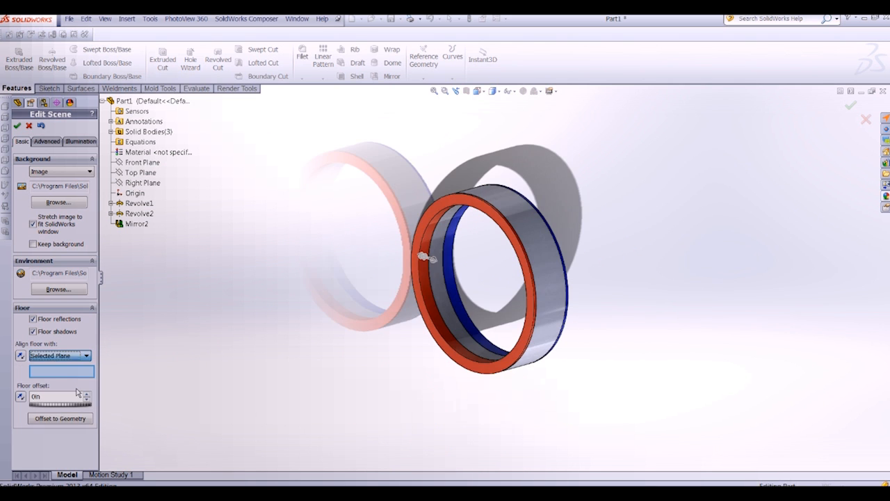
Step: Pick Right Plane as the floor reference and orbit the ring to check the floor
click(140, 162)
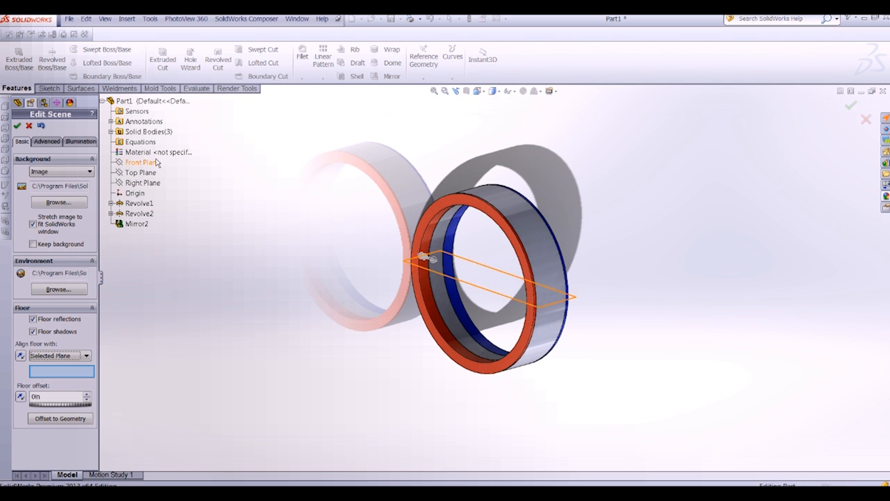
click(143, 183)
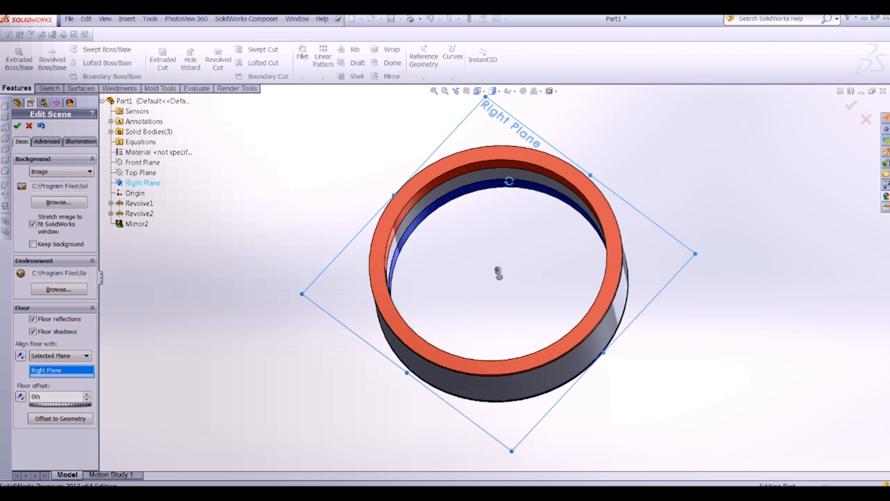
drag(498, 275, 518, 295)
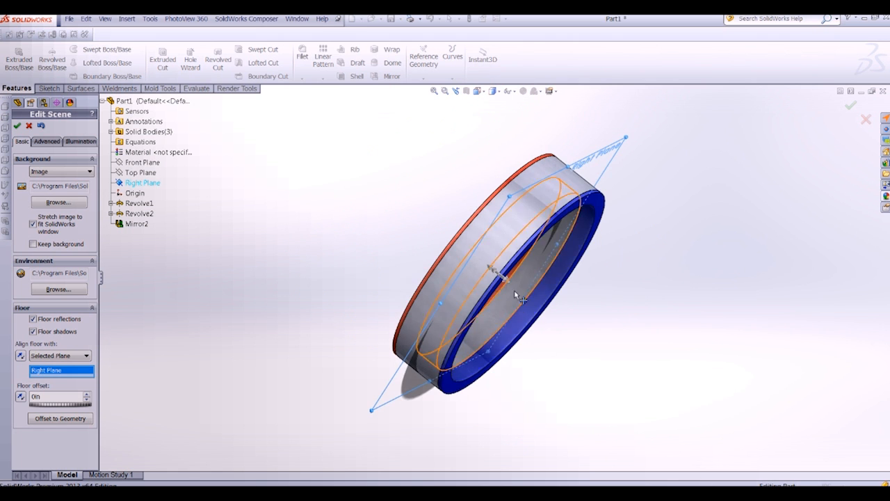
drag(514, 292, 498, 271)
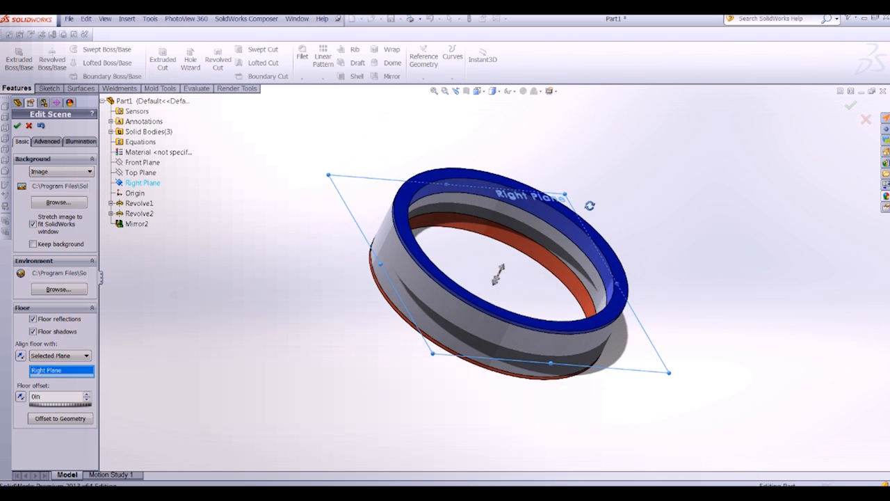
click(84, 355)
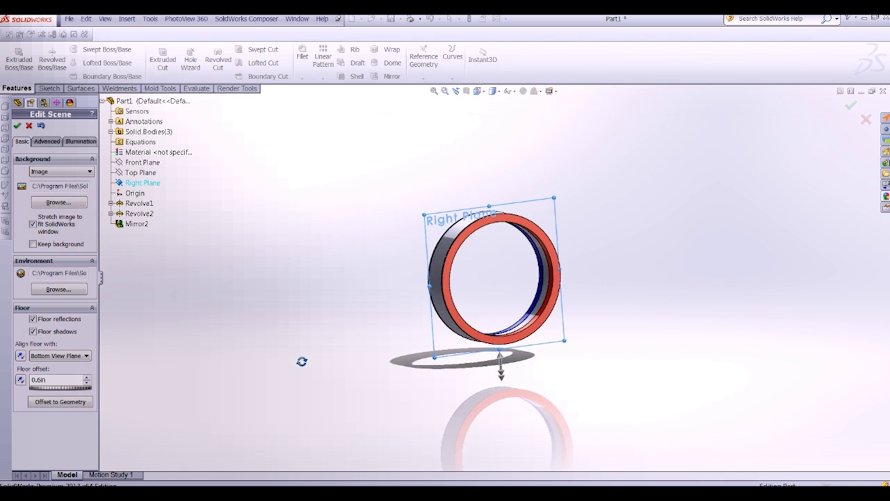
Step: Drag the floor offset handle up so the floor sits just beneath the ring
drag(494, 279, 494, 275)
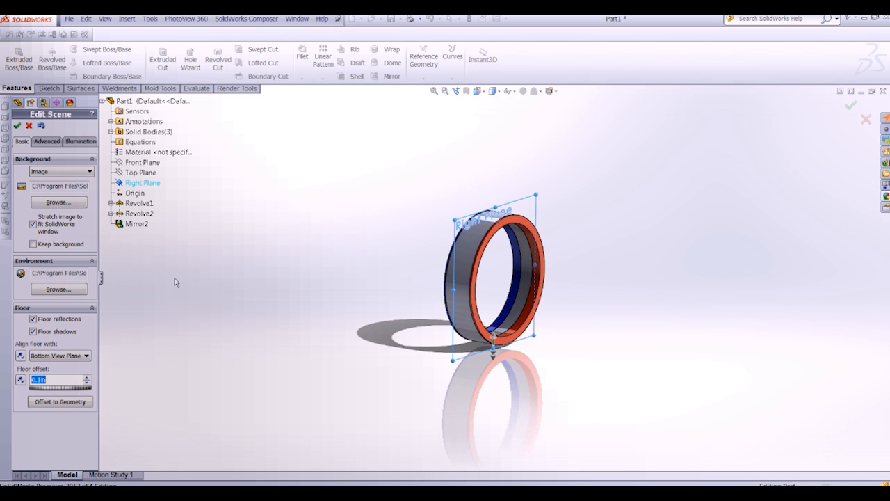
mouse_move(184, 279)
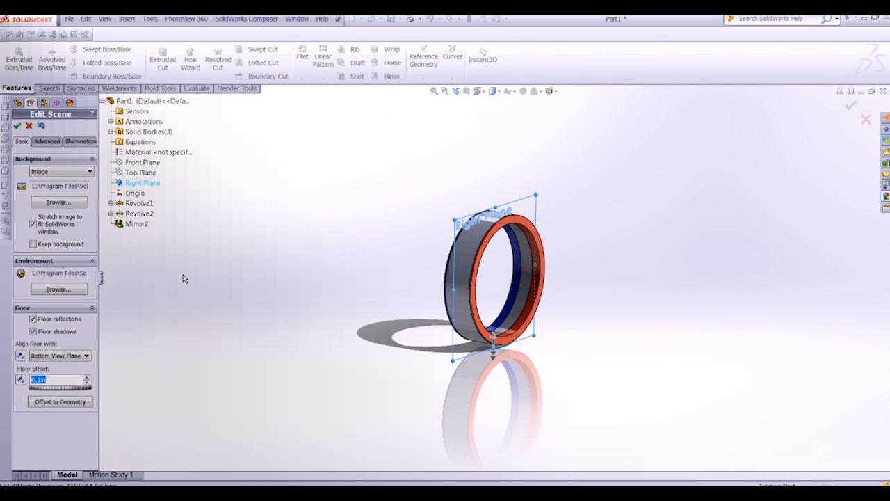